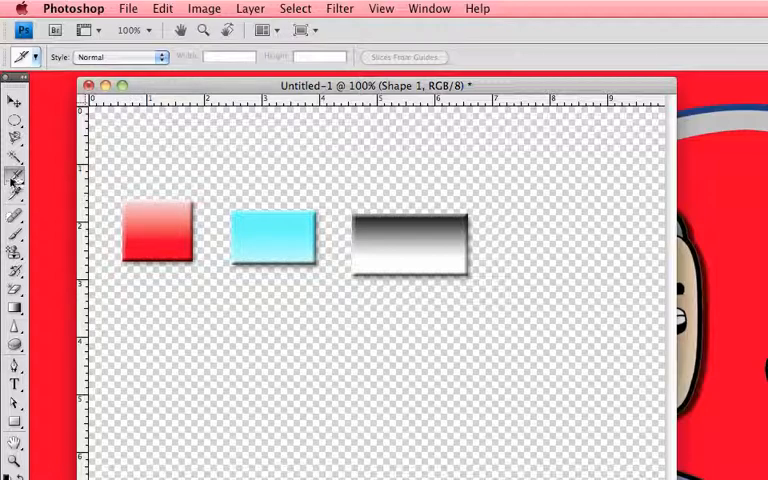
pyautogui.moveTo(16, 180)
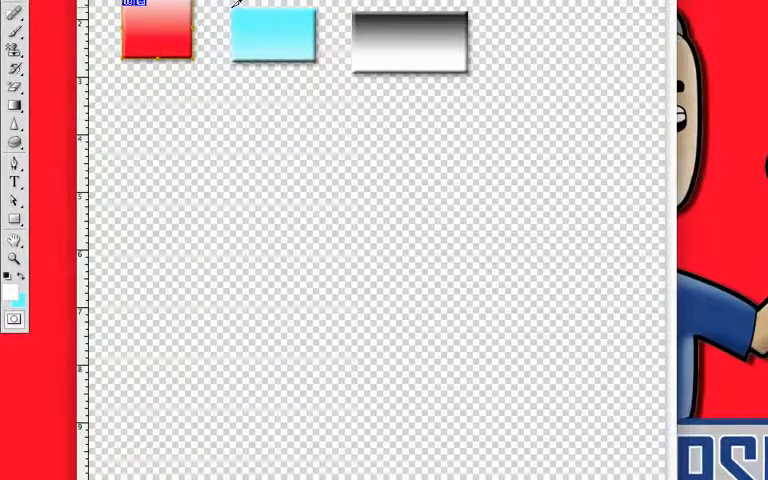
# Step: Slice the blue and grey buttons tightly with the Slice Tool
pyautogui.click(273, 35)
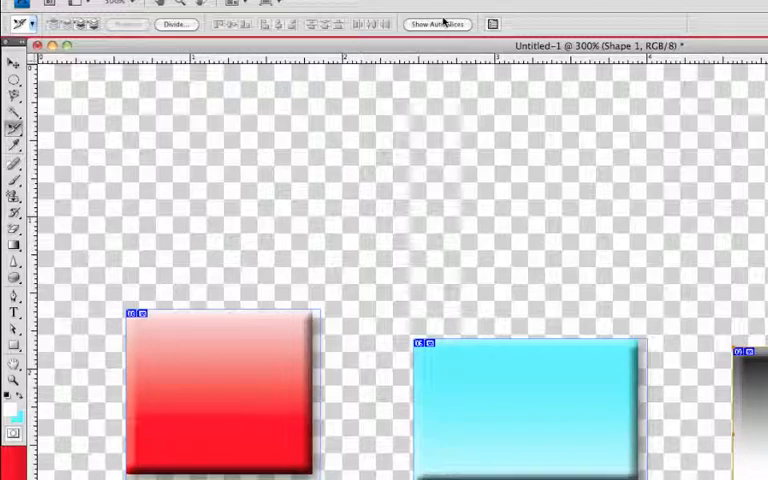
# Step: Show the auto slices across the canvas around the three buttons
pyautogui.click(438, 24)
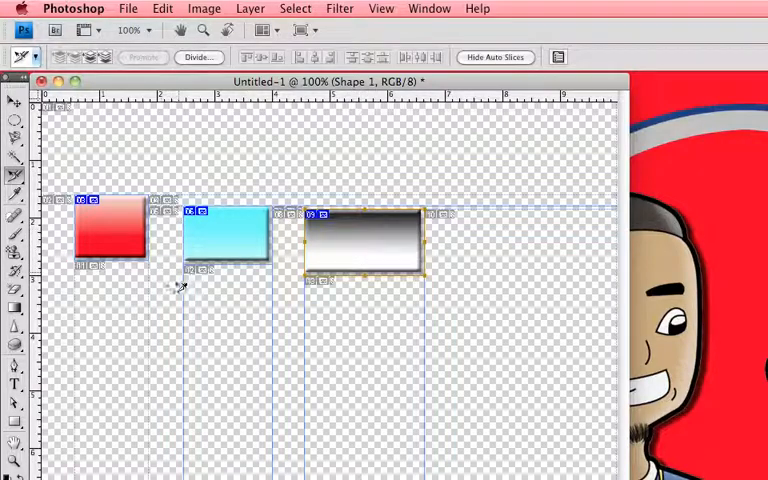
pyautogui.moveTo(372, 268)
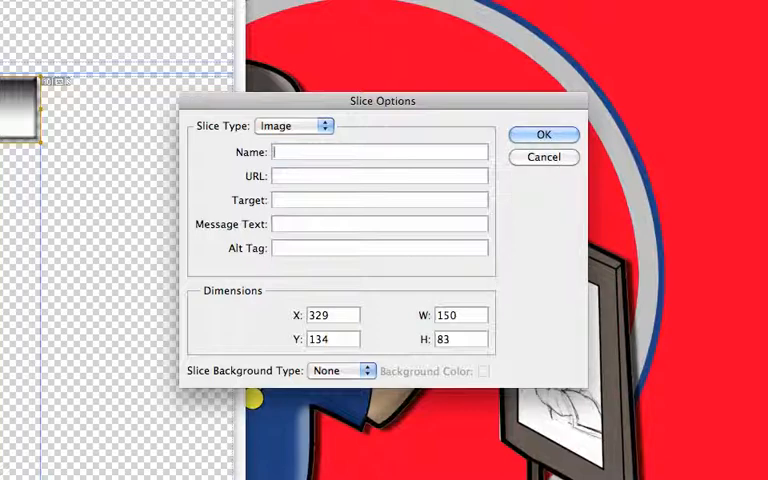
# Step: Name the slices Button (grey), button 2 blue, and button (red)
pyautogui.write('Button')
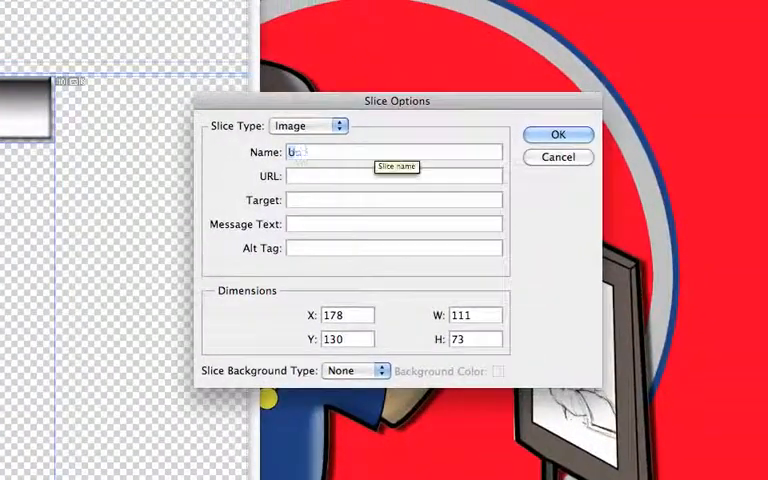
pyautogui.write('button 2')
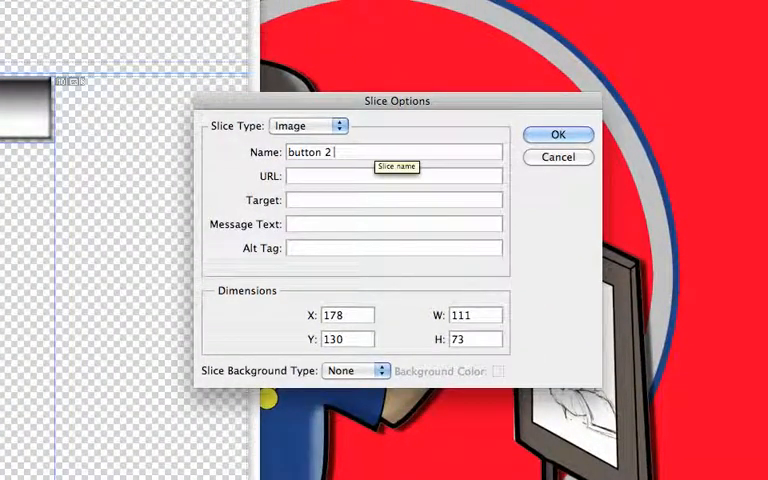
pyautogui.write('blu')
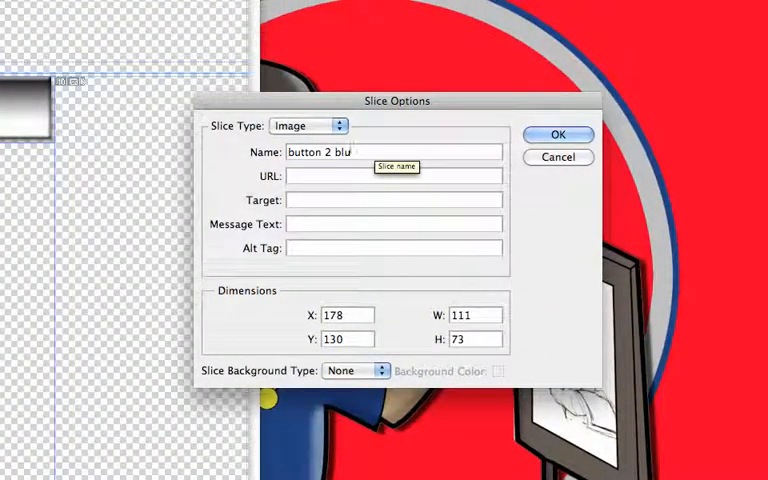
pyautogui.click(558, 134)
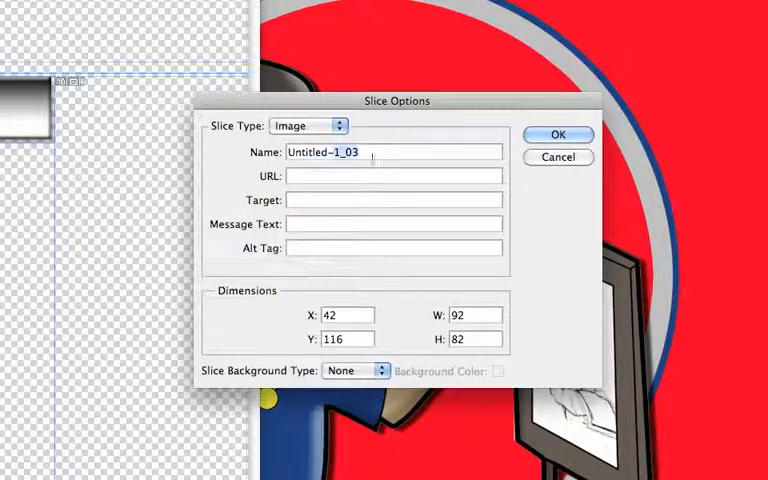
pyautogui.write('button')
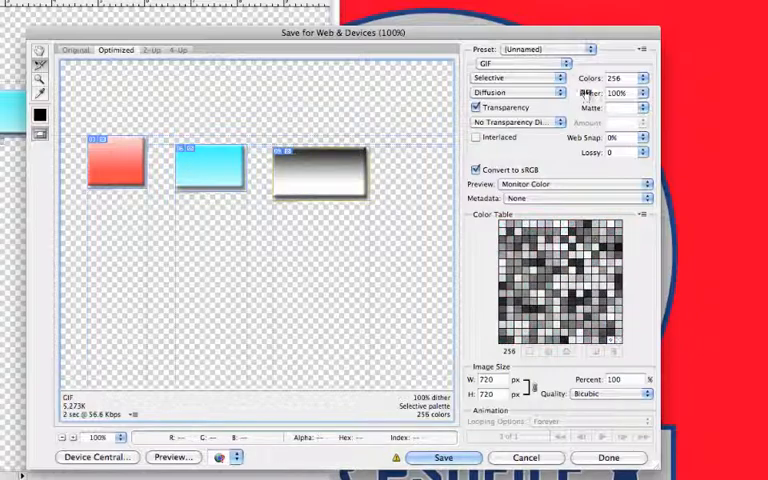
# Step: Export the sliced buttons as GIF with Transparency in Save for Web
pyautogui.click(520, 63)
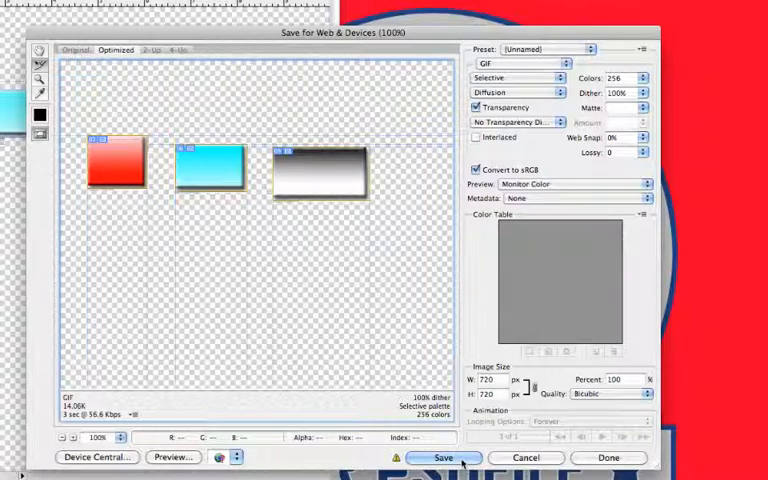
# Step: Save the optimized images as 'Buttons' on the Desktop
pyautogui.click(444, 457)
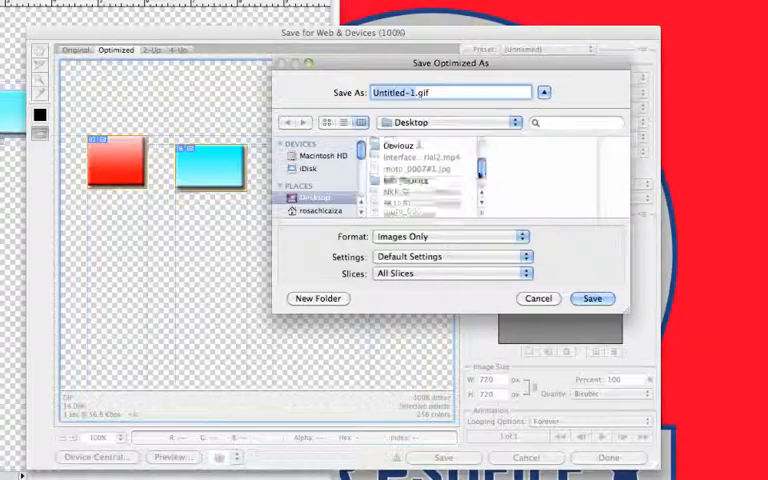
pyautogui.scroll(-3)
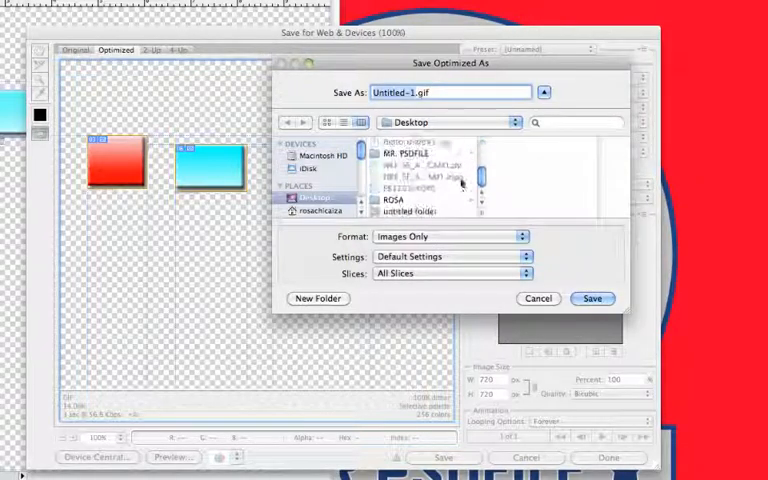
pyautogui.click(418, 164)
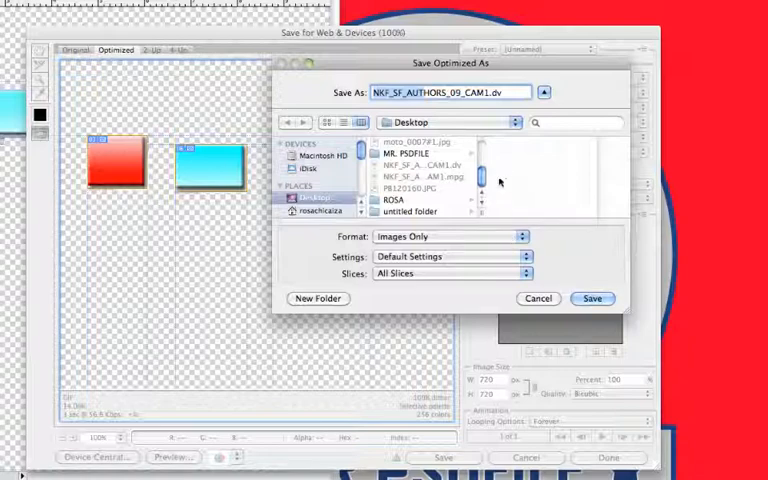
pyautogui.click(315, 198)
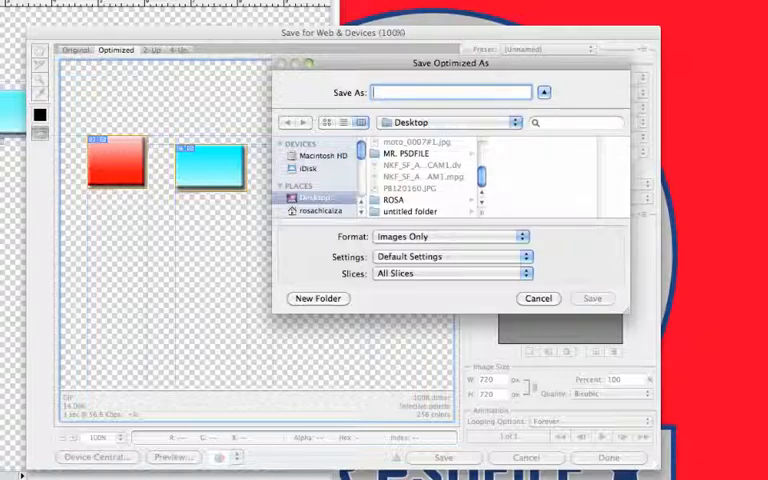
pyautogui.write('Buttons')
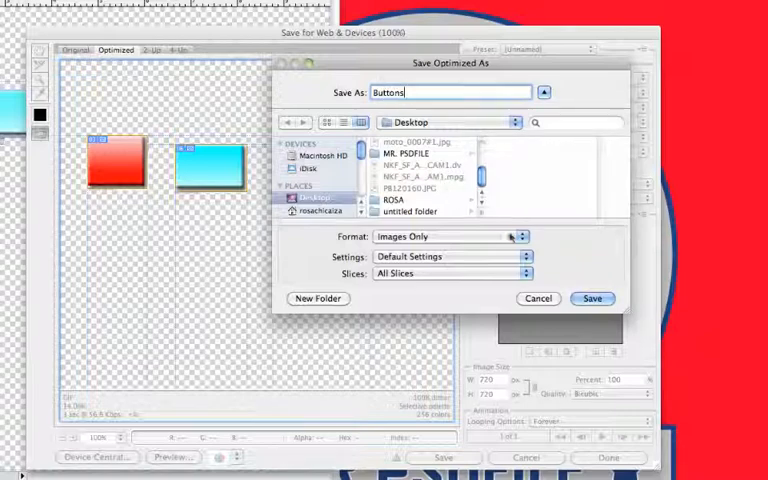
# Step: Keep the output format set to Images Only
pyautogui.click(450, 236)
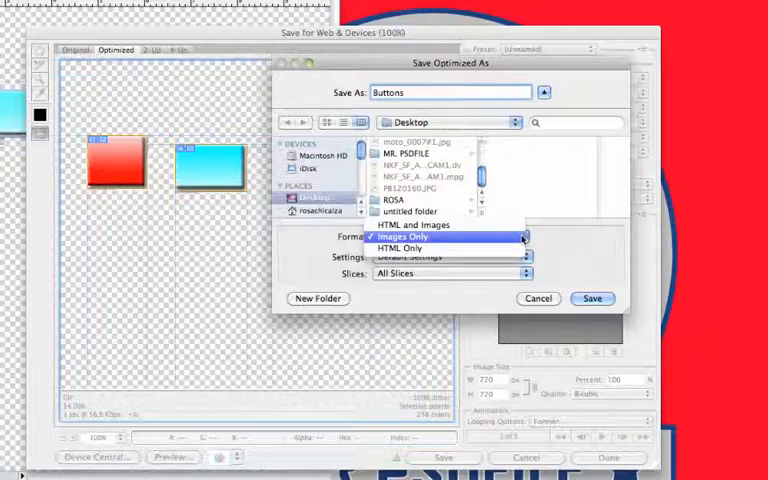
pyautogui.moveTo(408, 225)
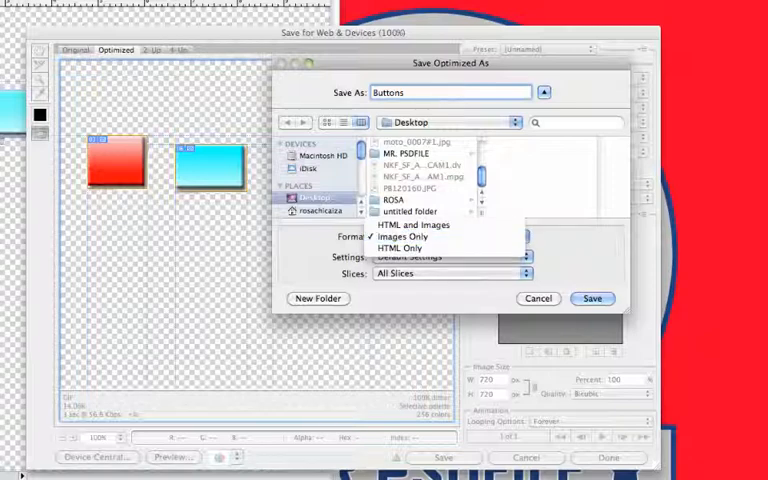
pyautogui.moveTo(410, 237)
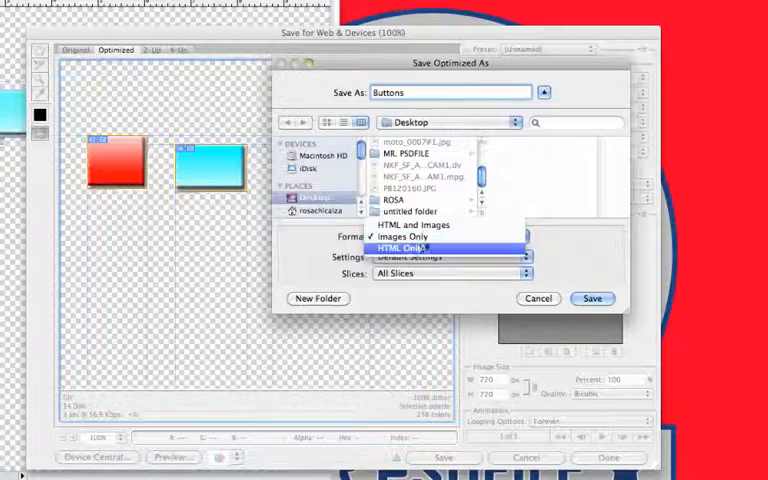
pyautogui.click(405, 236)
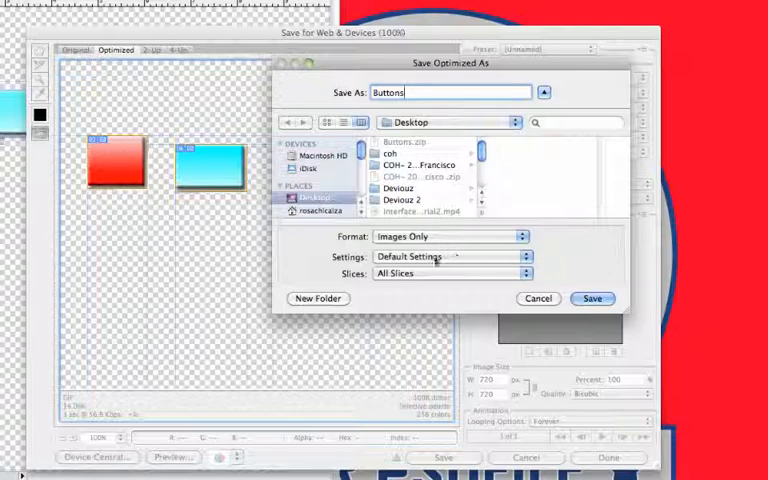
pyautogui.click(450, 257)
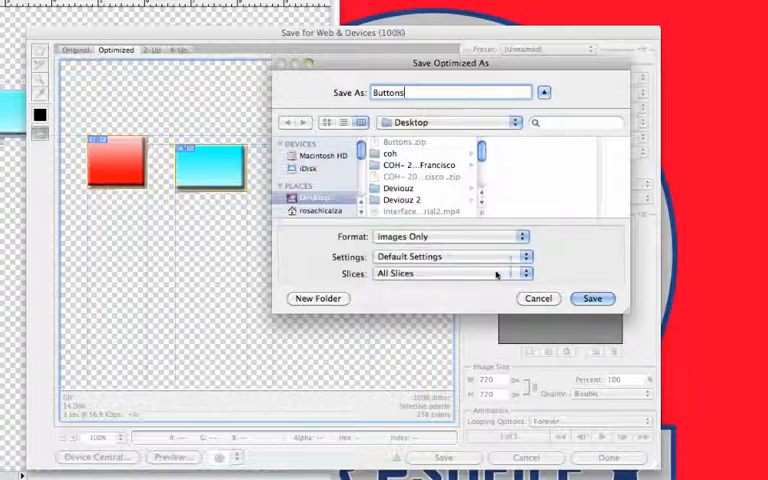
pyautogui.click(450, 273)
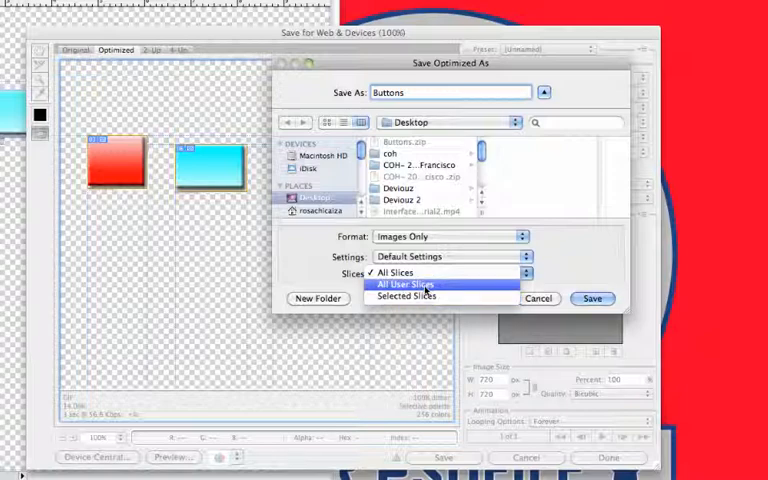
# Step: Set Slices to All User Slices and save the images
pyautogui.click(405, 285)
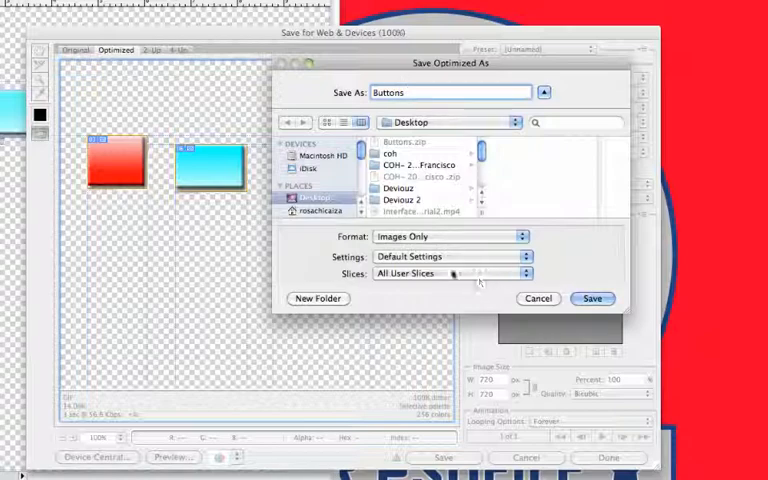
pyautogui.click(450, 273)
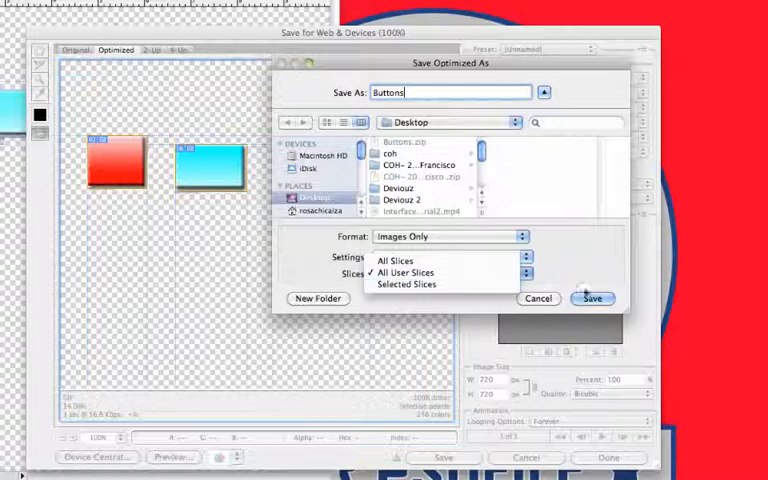
pyautogui.click(407, 273)
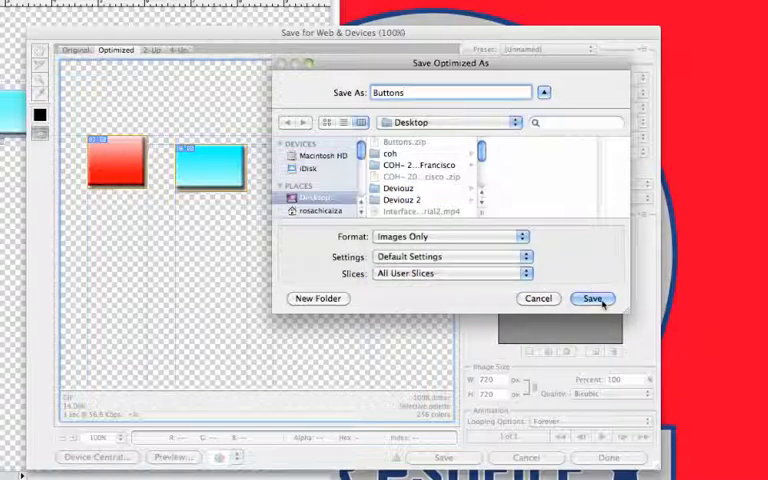
# Step: Finish the export, returning to the Desktop with the new images folder
pyautogui.click(592, 298)
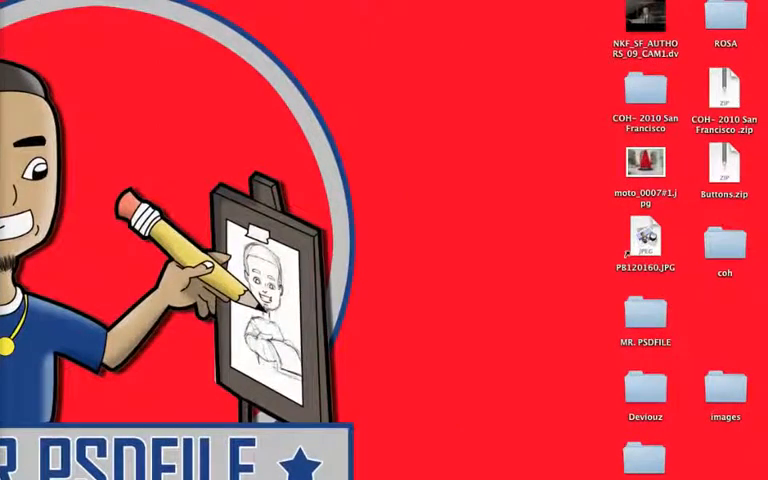
pyautogui.moveTo(120, 37)
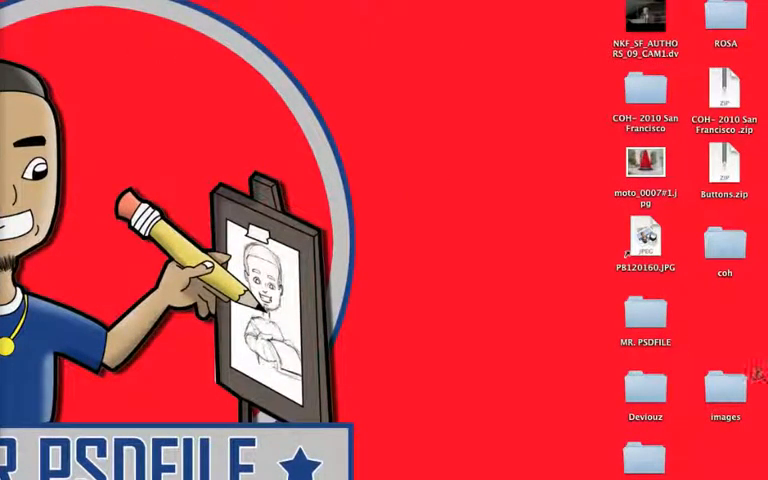
# Step: Open the images folder and preview the blue, red and grey button GIFs
pyautogui.doubleClick(726, 400)
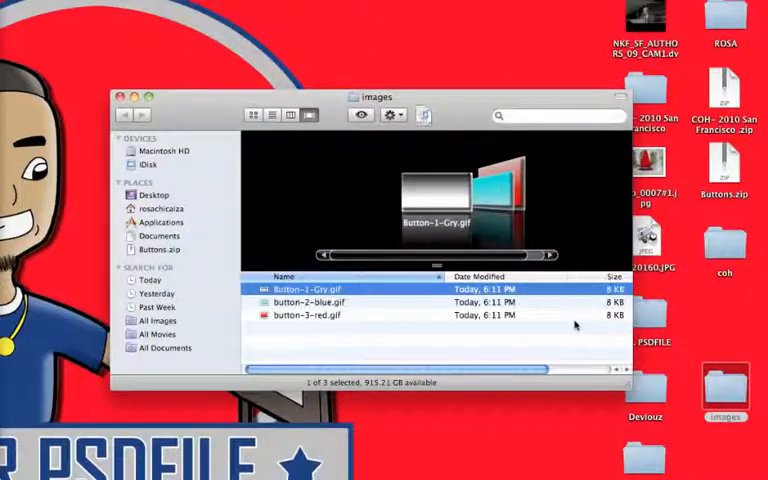
pyautogui.click(320, 302)
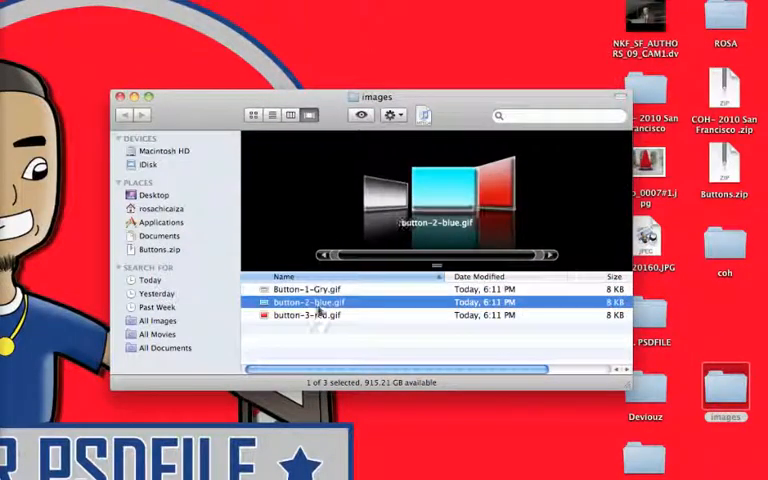
pyautogui.click(310, 314)
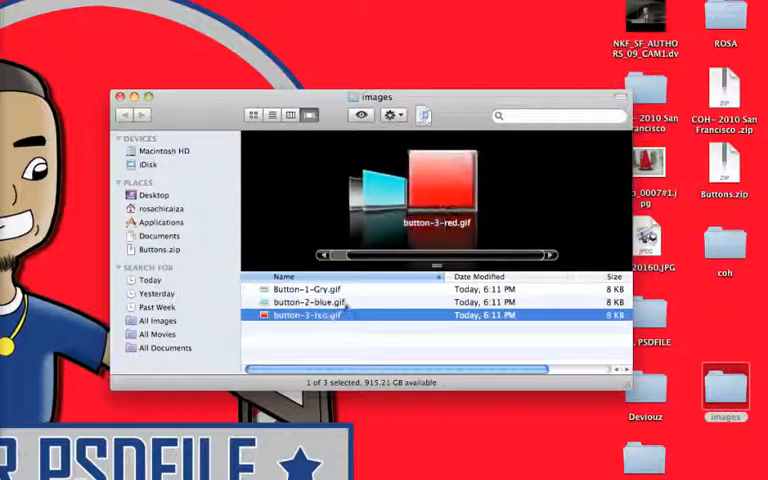
pyautogui.click(305, 289)
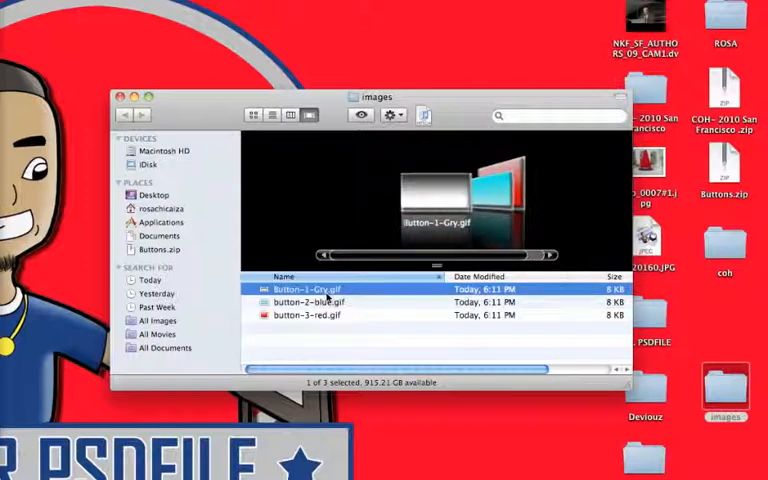